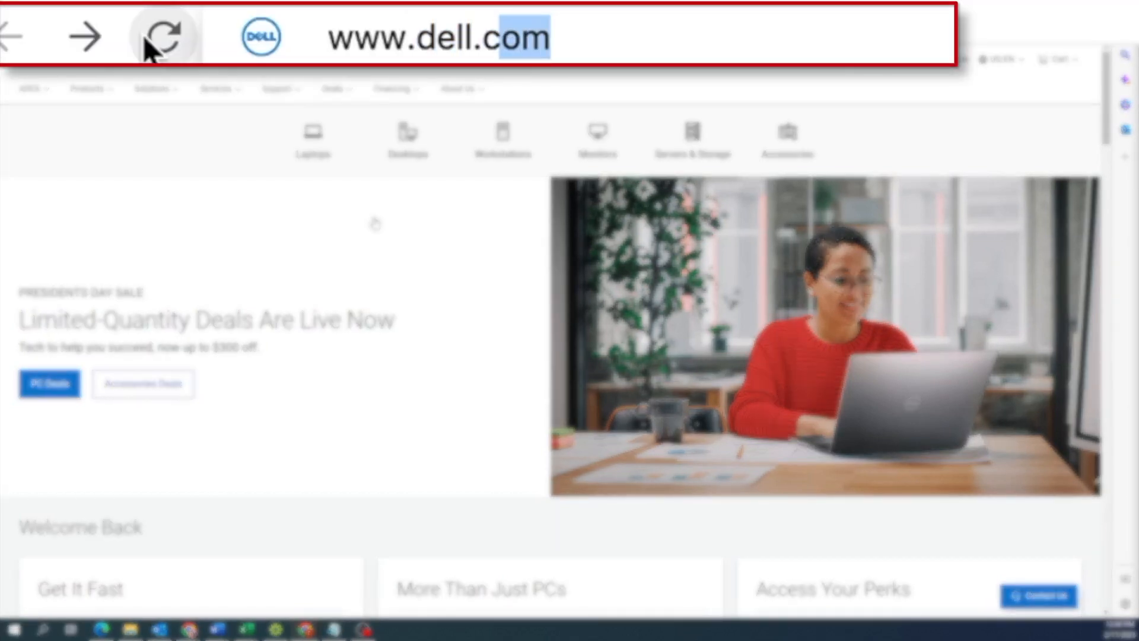
Search Support Home for R340 and reach the PowerEdge R340 Drivers & Downloads list.
click(167, 37)
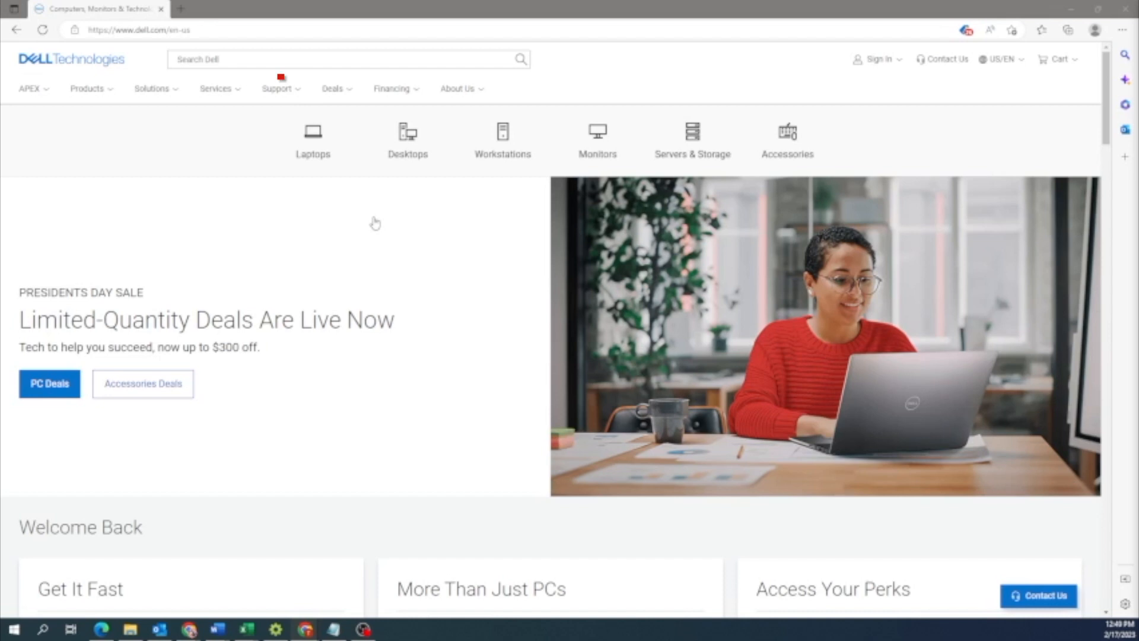
click(277, 89)
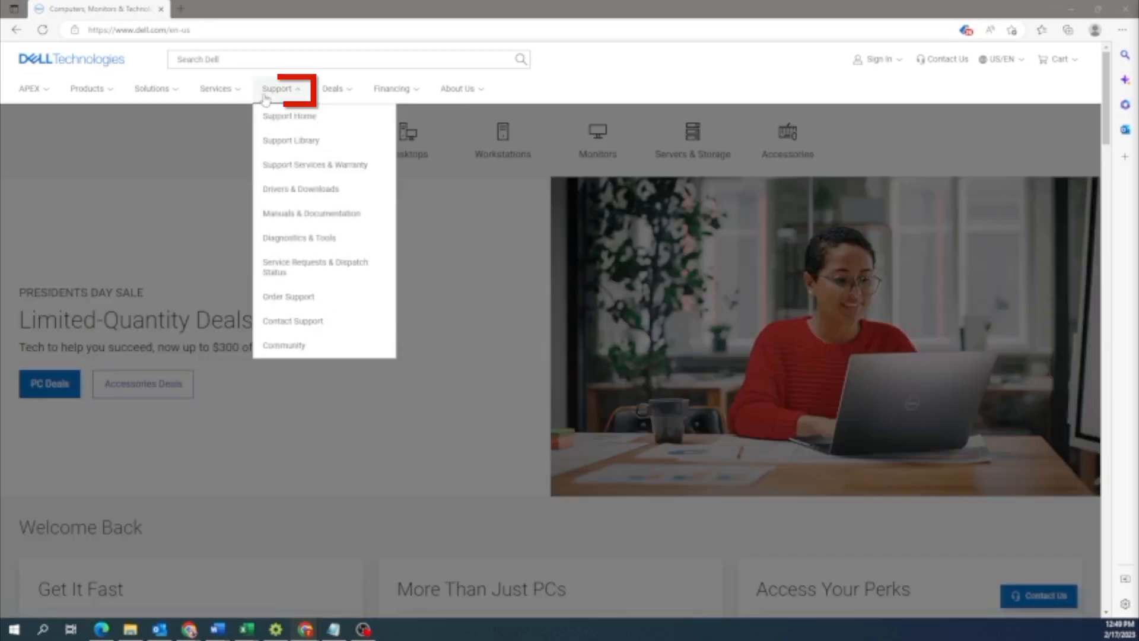
click(289, 115)
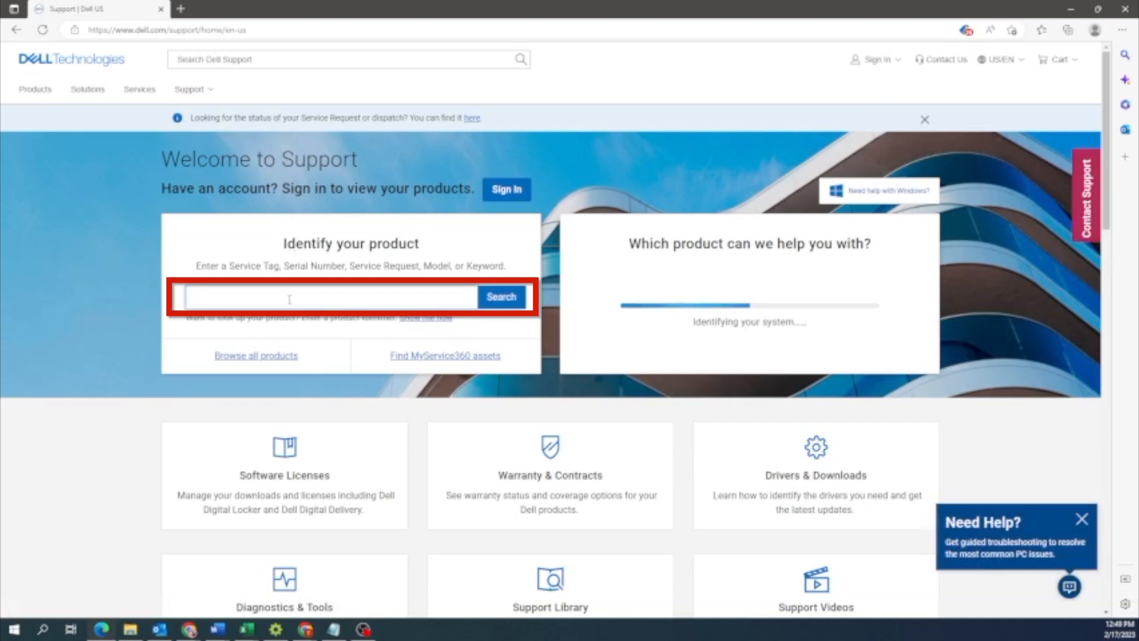
text(R340)
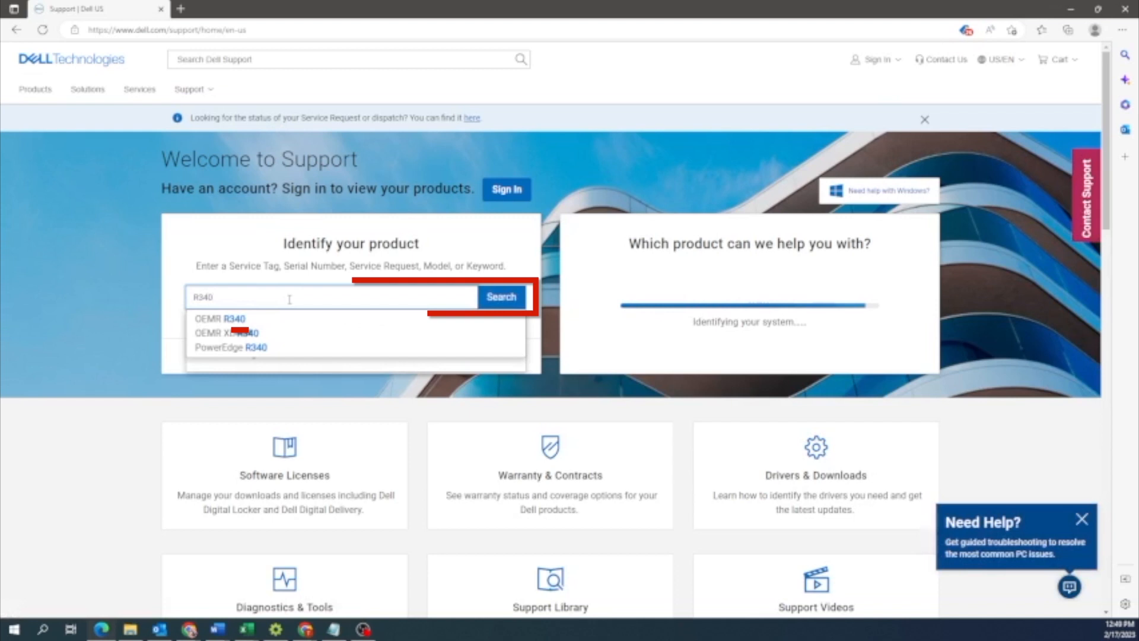
click(229, 348)
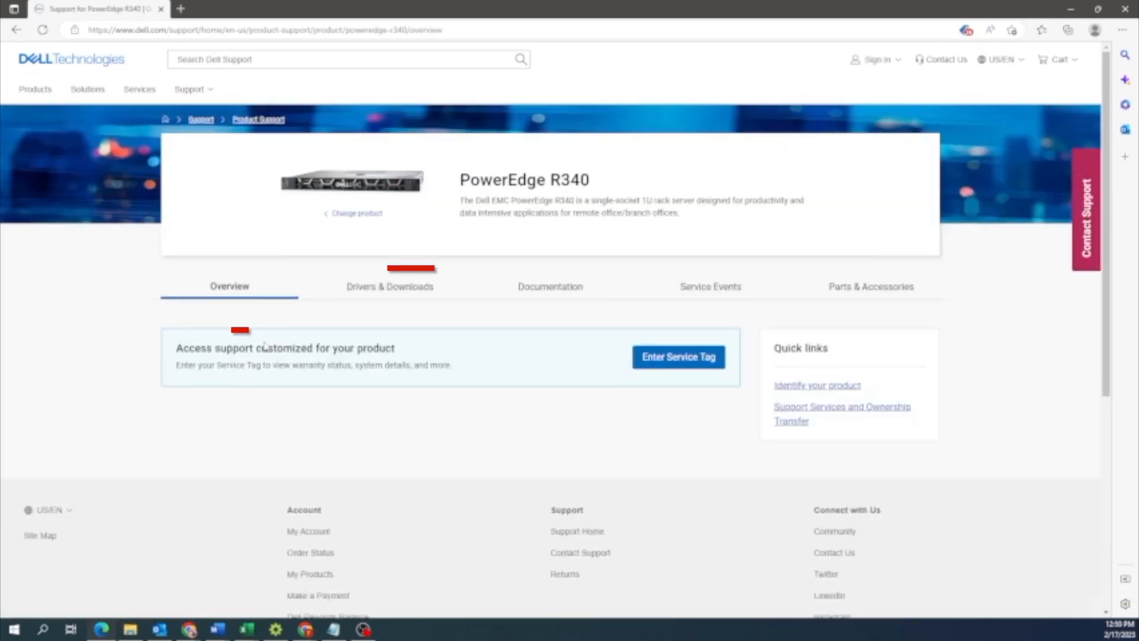
click(389, 286)
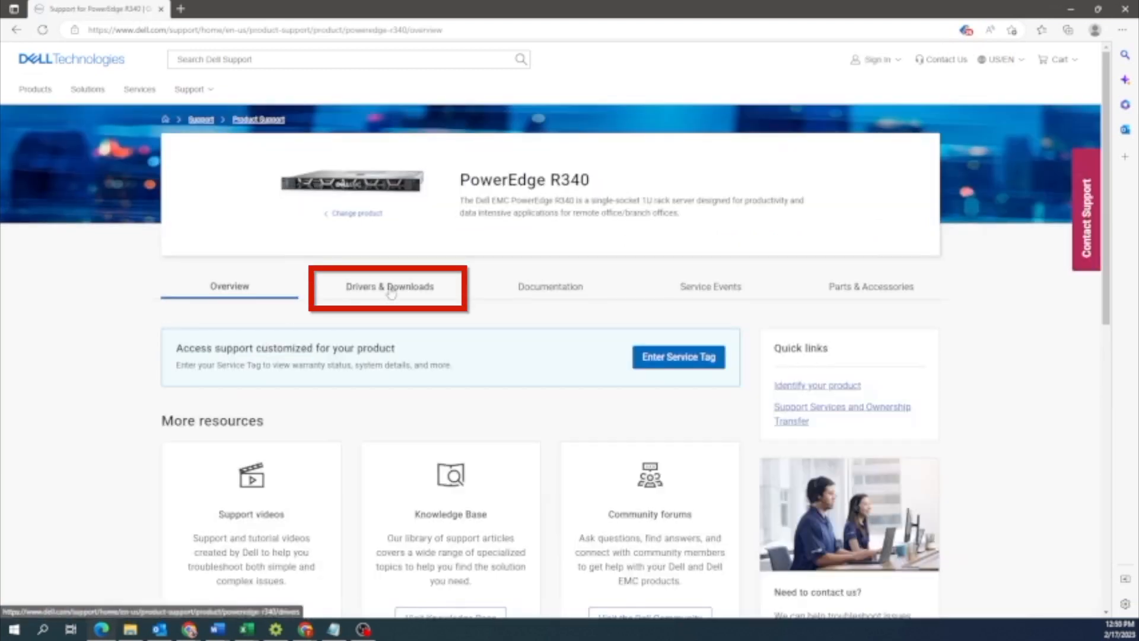
click(389, 286)
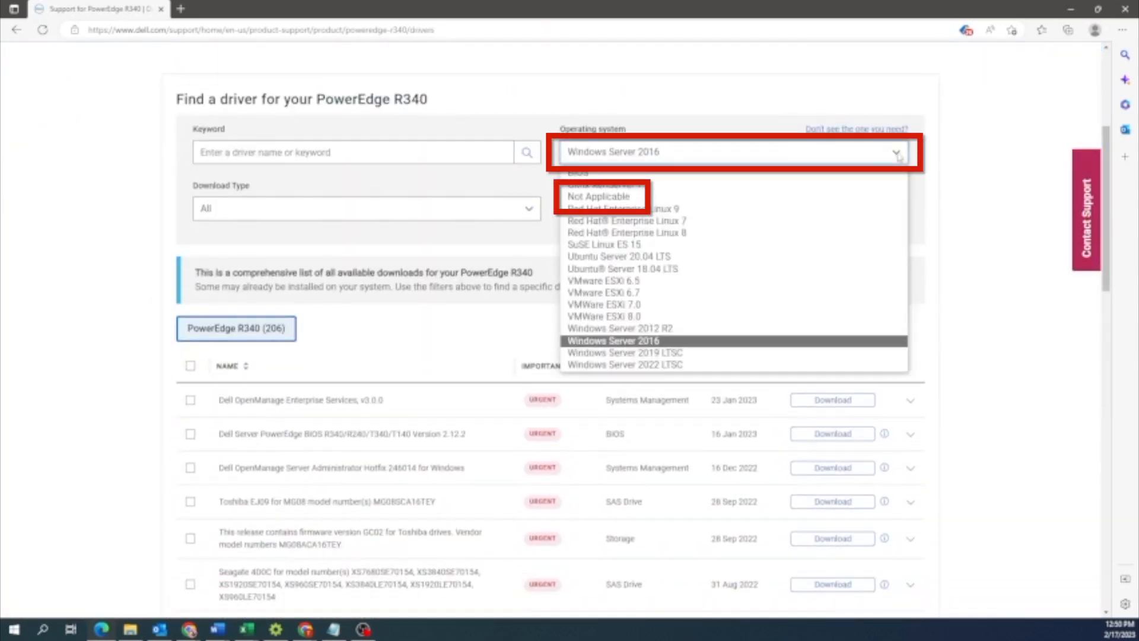
Filter the R340 downloads to Operating system Not Applicable and category BIOS.
click(598, 195)
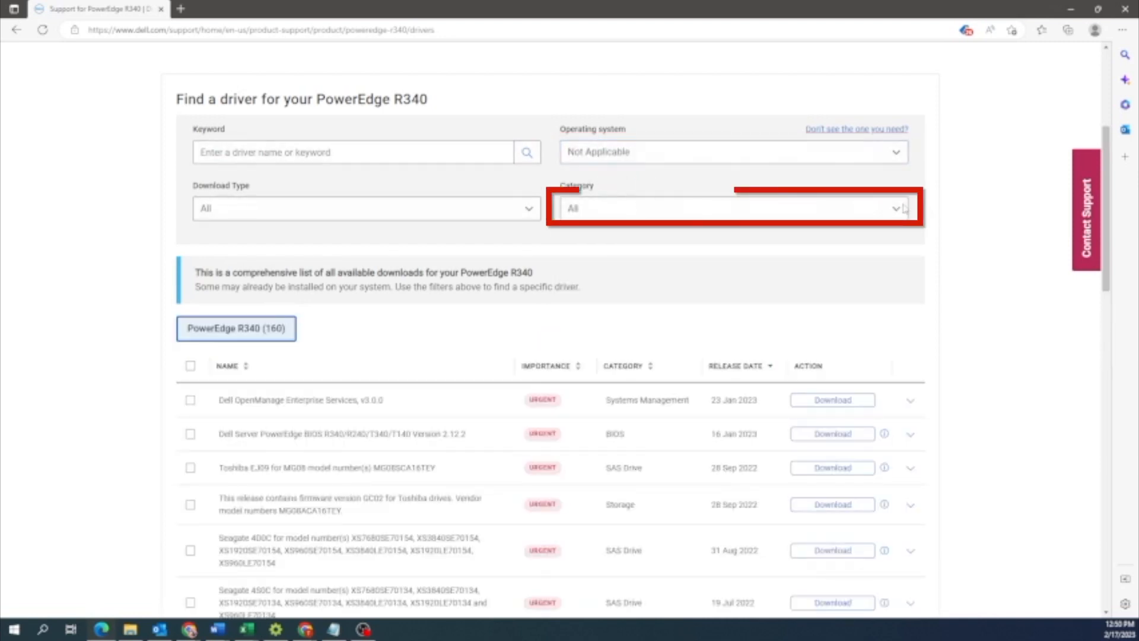
click(730, 209)
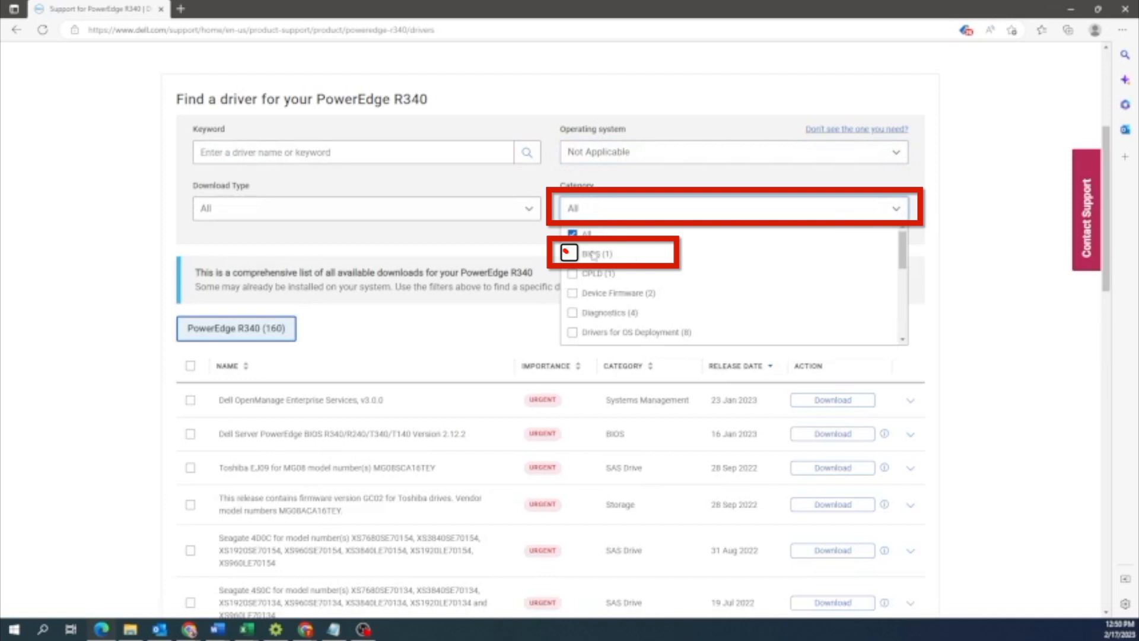
click(573, 254)
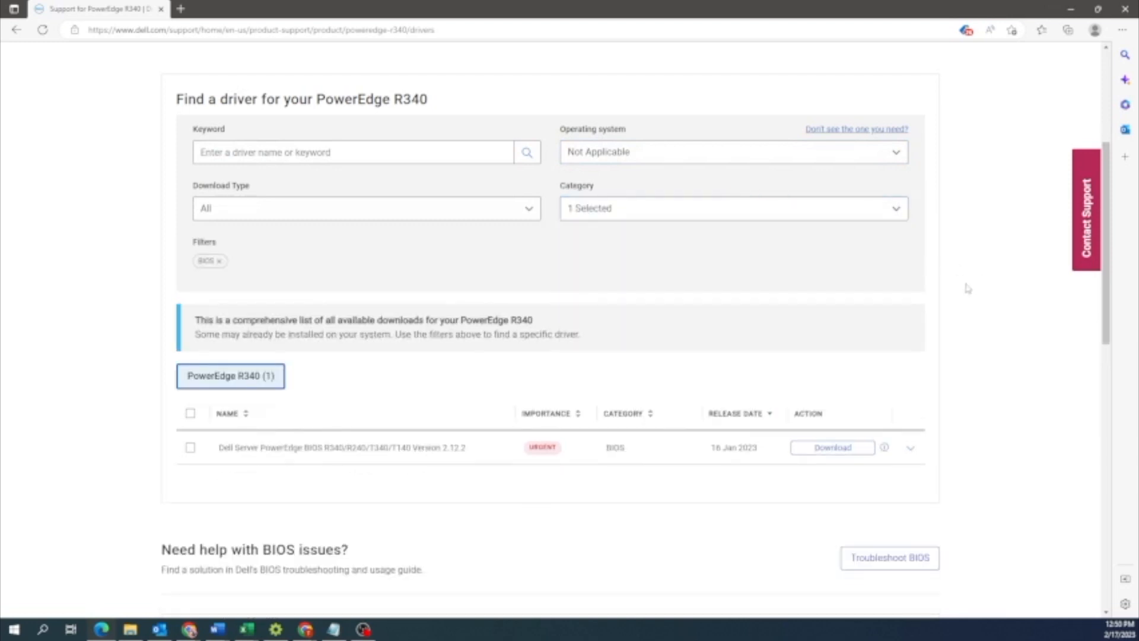
scroll(down, 3)
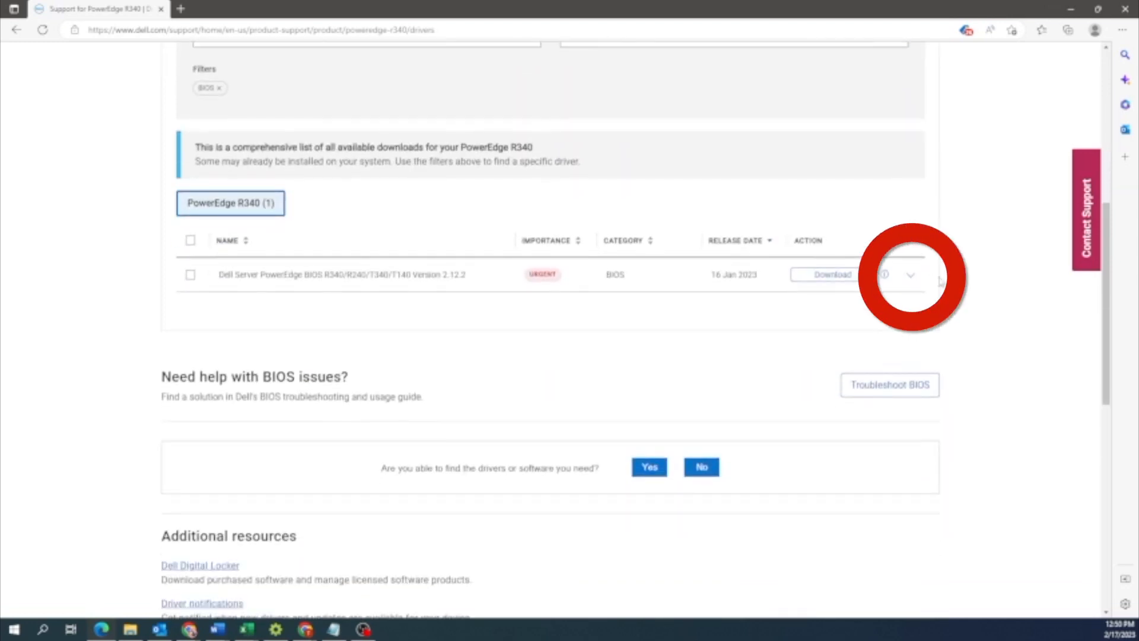
Download the .efi format of BIOS 2.12.2 from the entry's other formats.
click(910, 274)
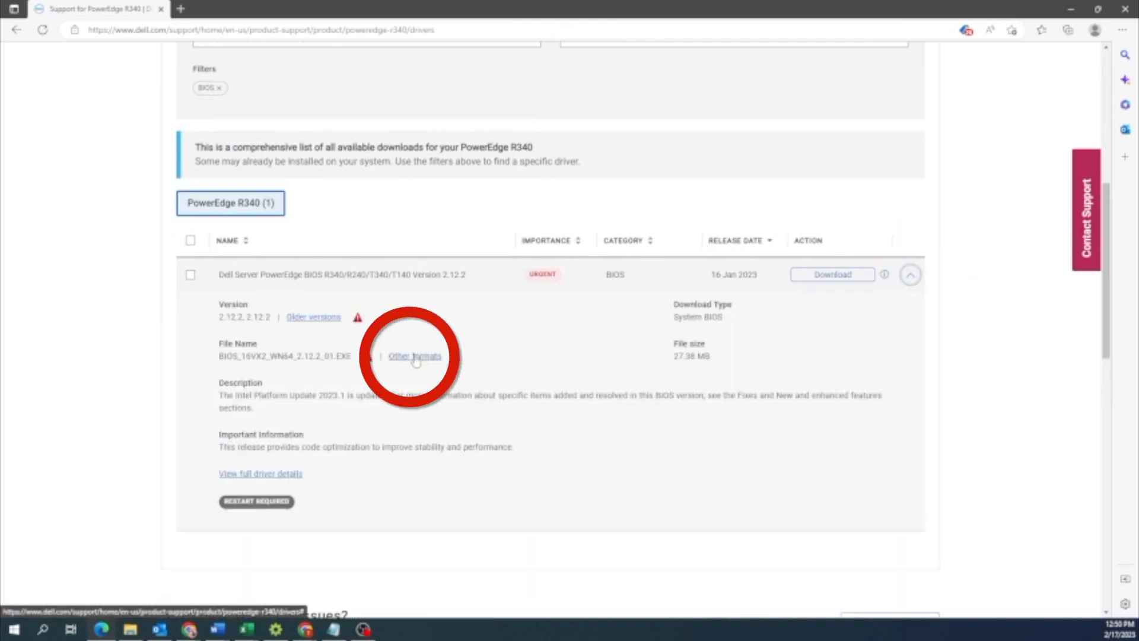
click(414, 355)
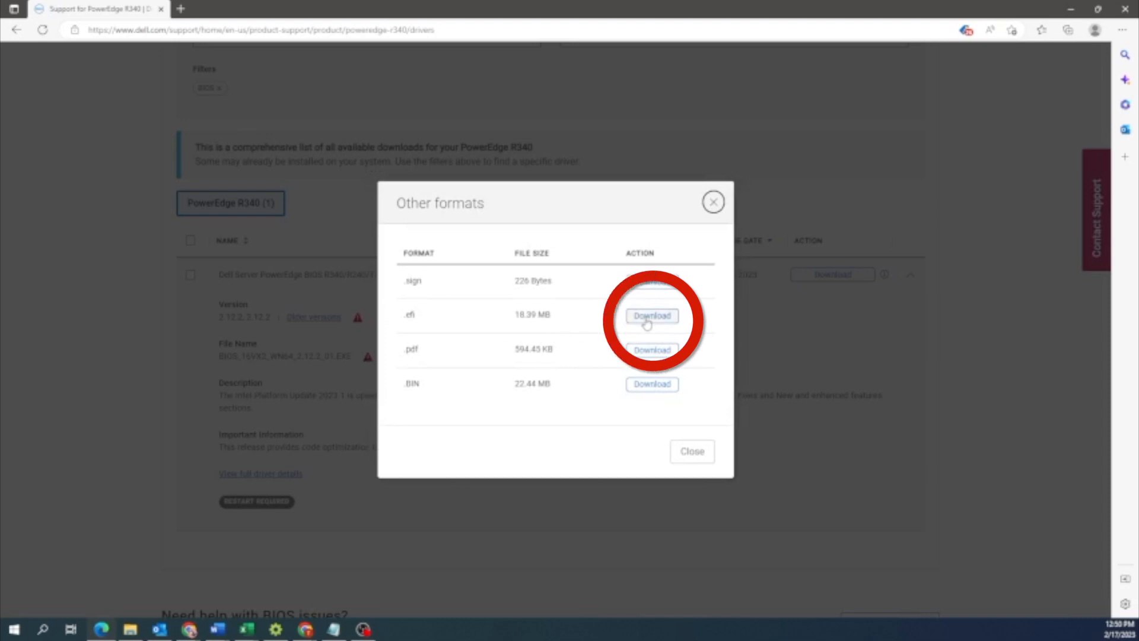
click(652, 316)
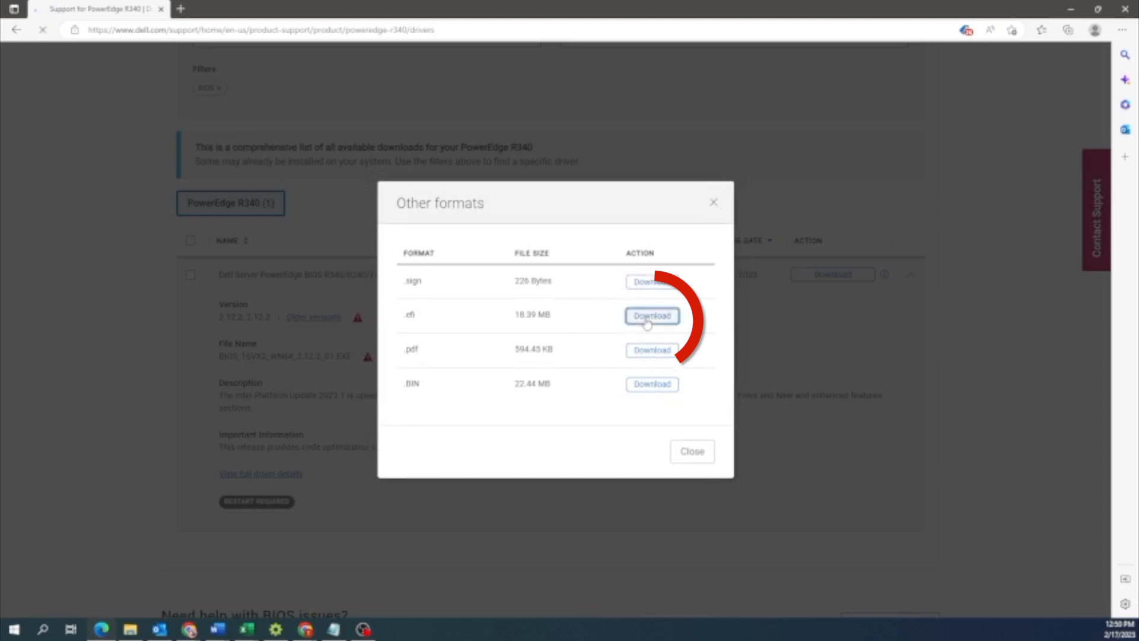
click(651, 315)
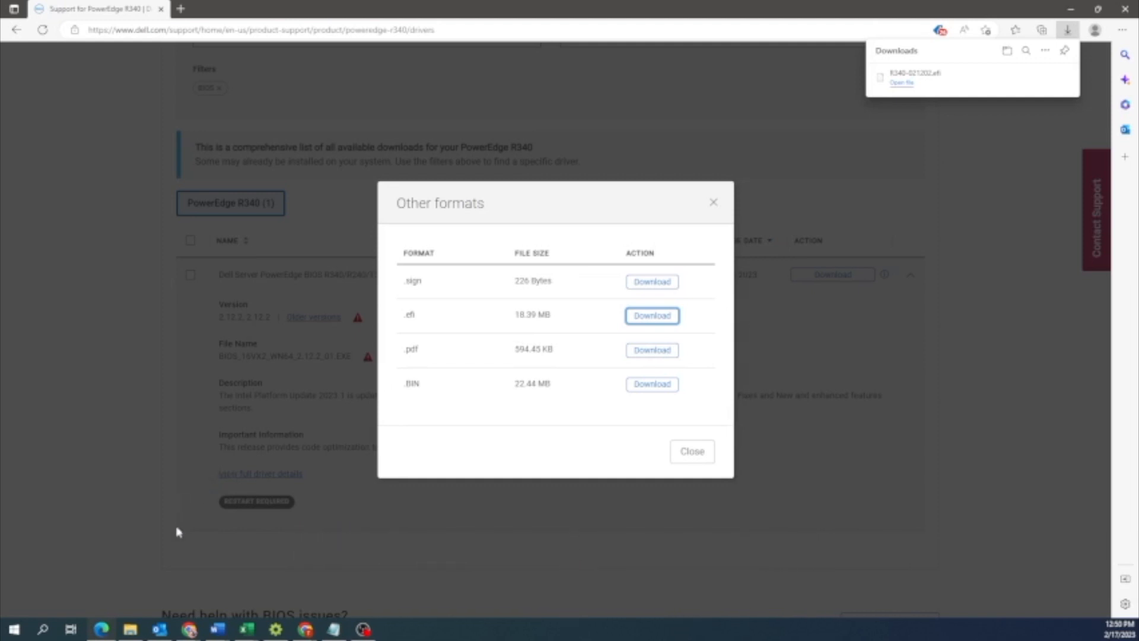
Drag R340-021202.efi from the downloads folder onto the HEADNODE (D:) drive.
click(129, 628)
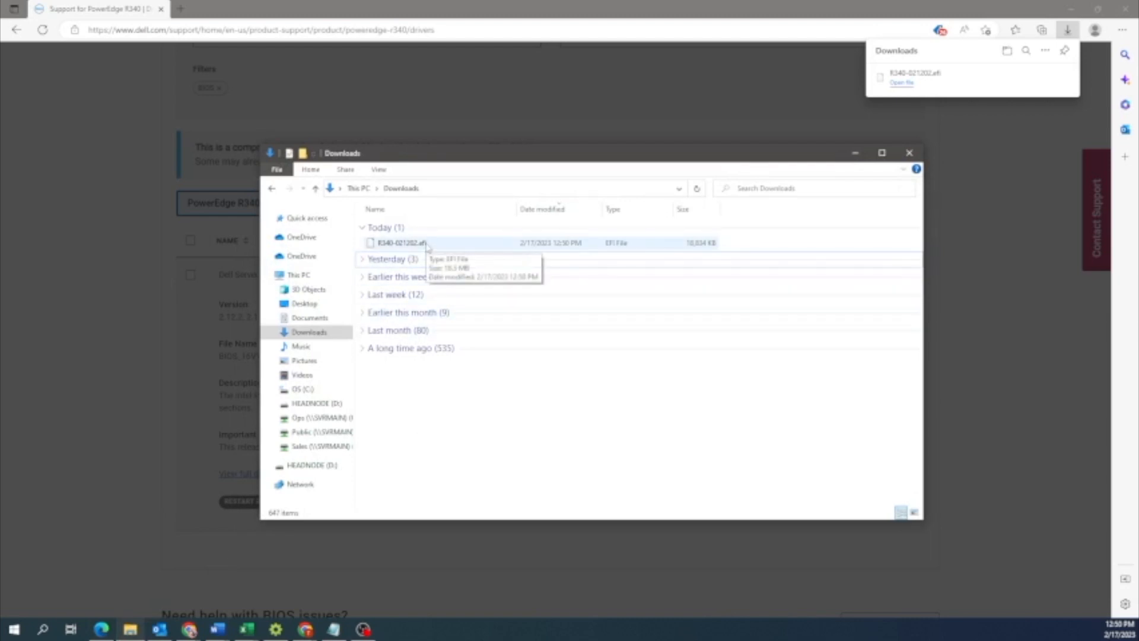
click(402, 242)
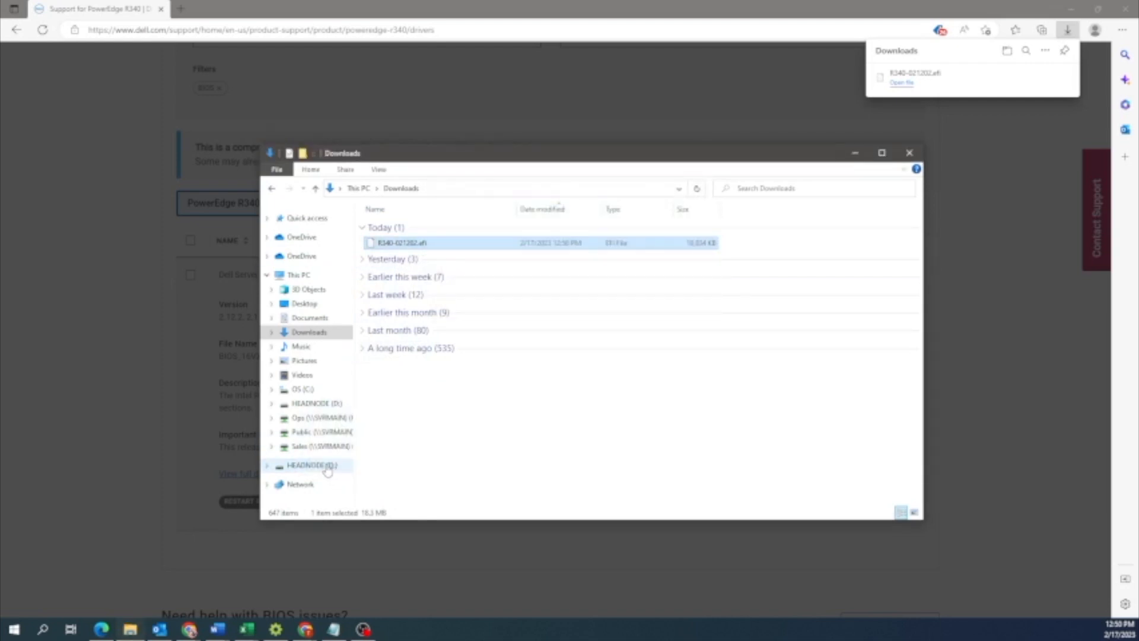
click(311, 465)
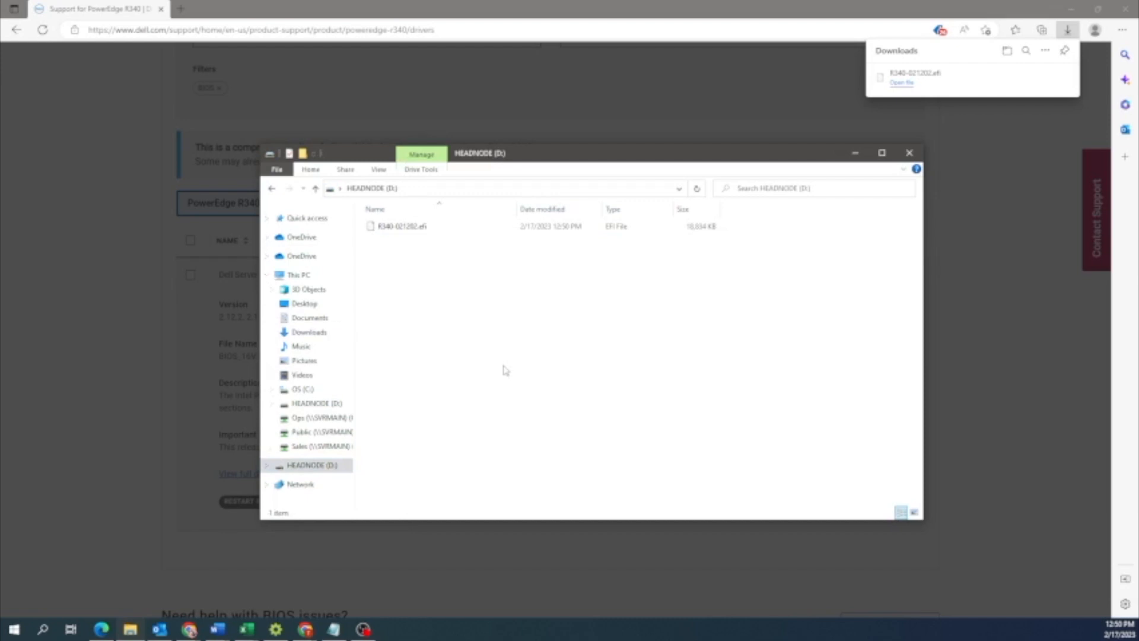
mouse_move(509, 369)
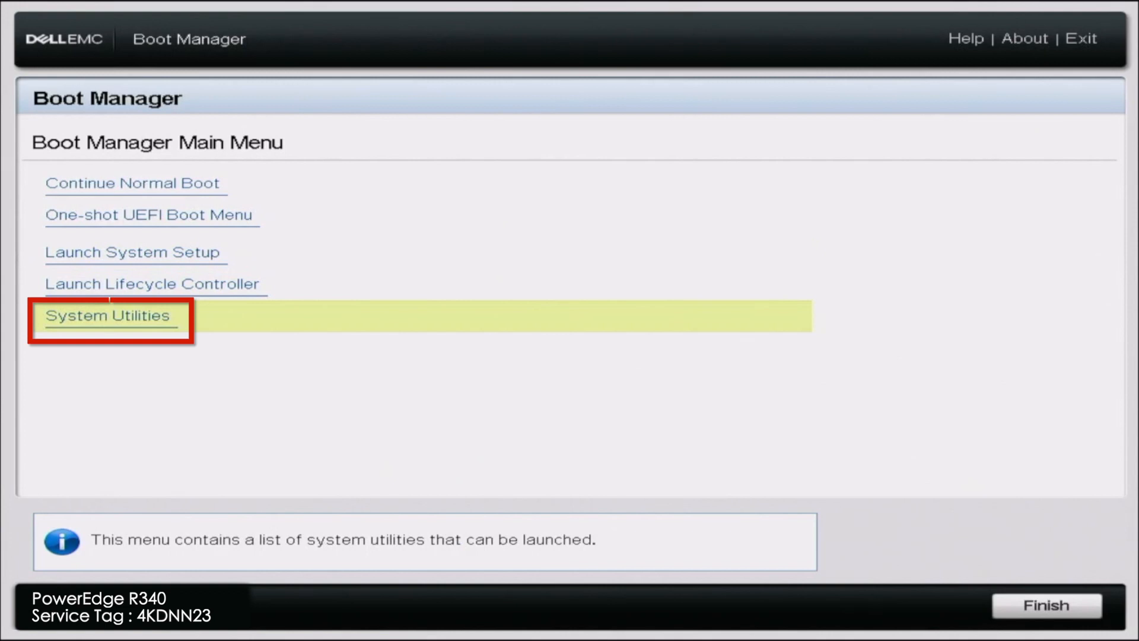
Load the .efi from the HEADNODE USB disk via BIOS Update File Explorer, showing 2.3.5 to 2.12.2.
click(108, 315)
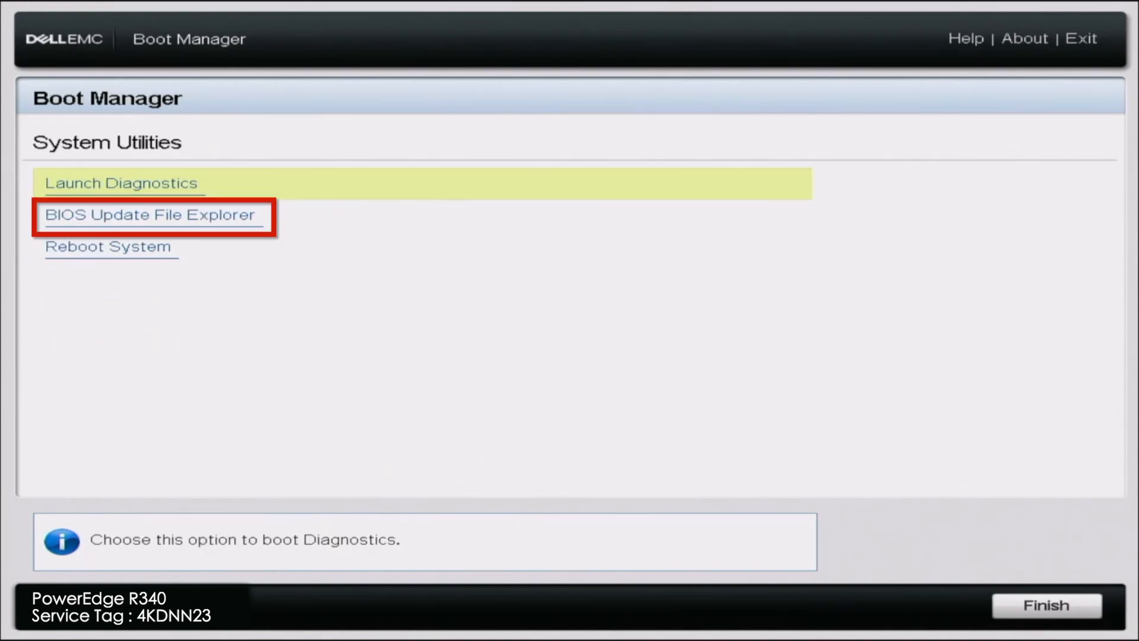
click(151, 215)
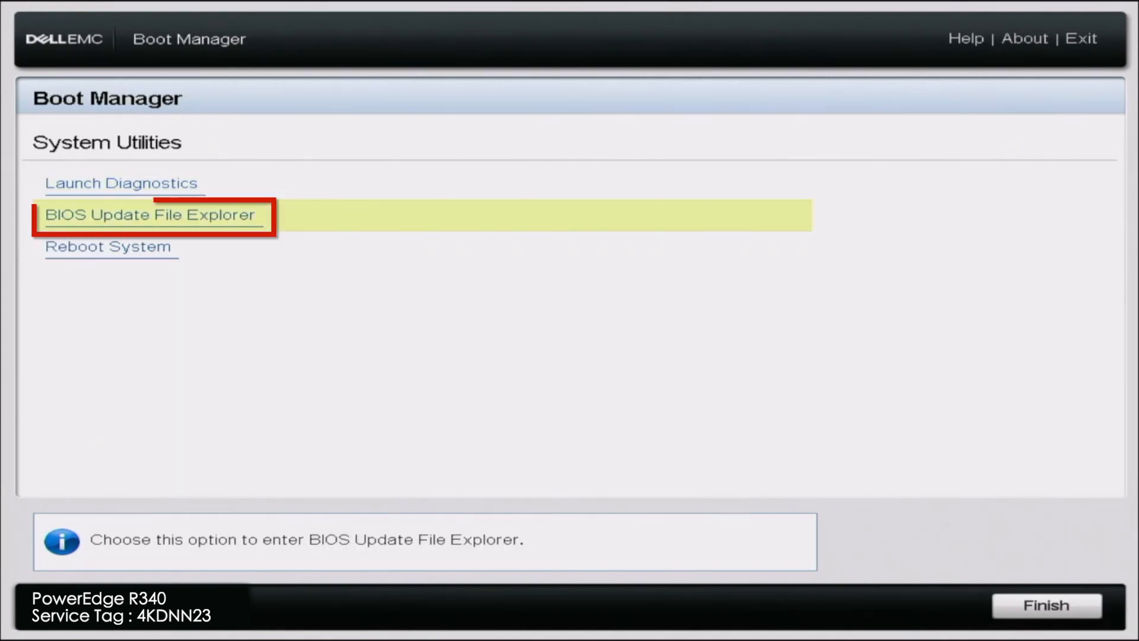
click(150, 215)
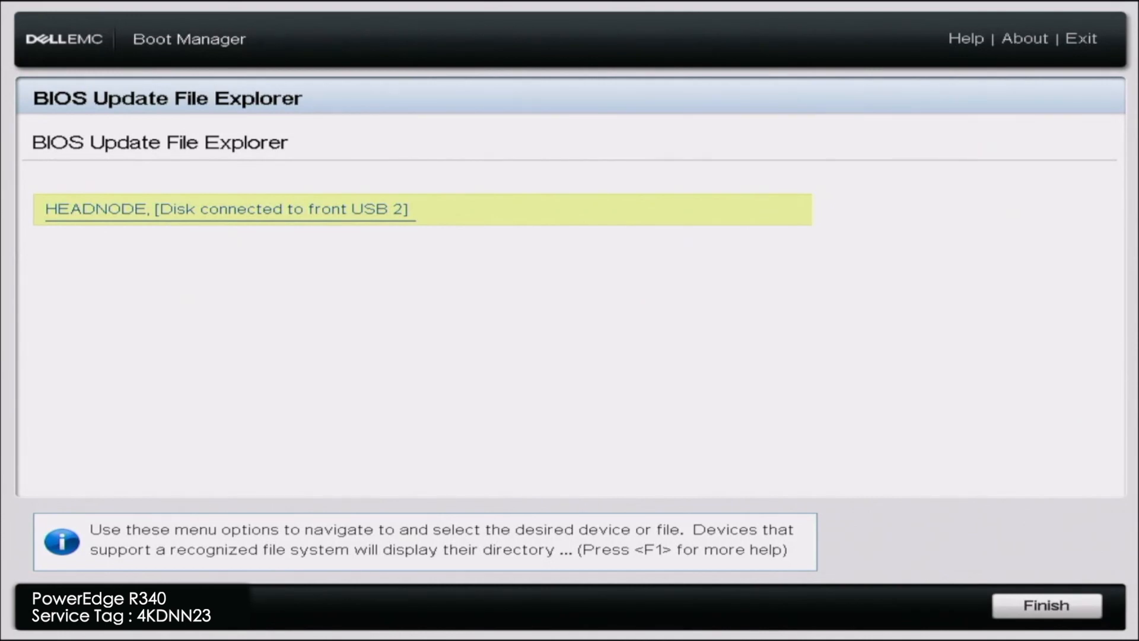
click(227, 209)
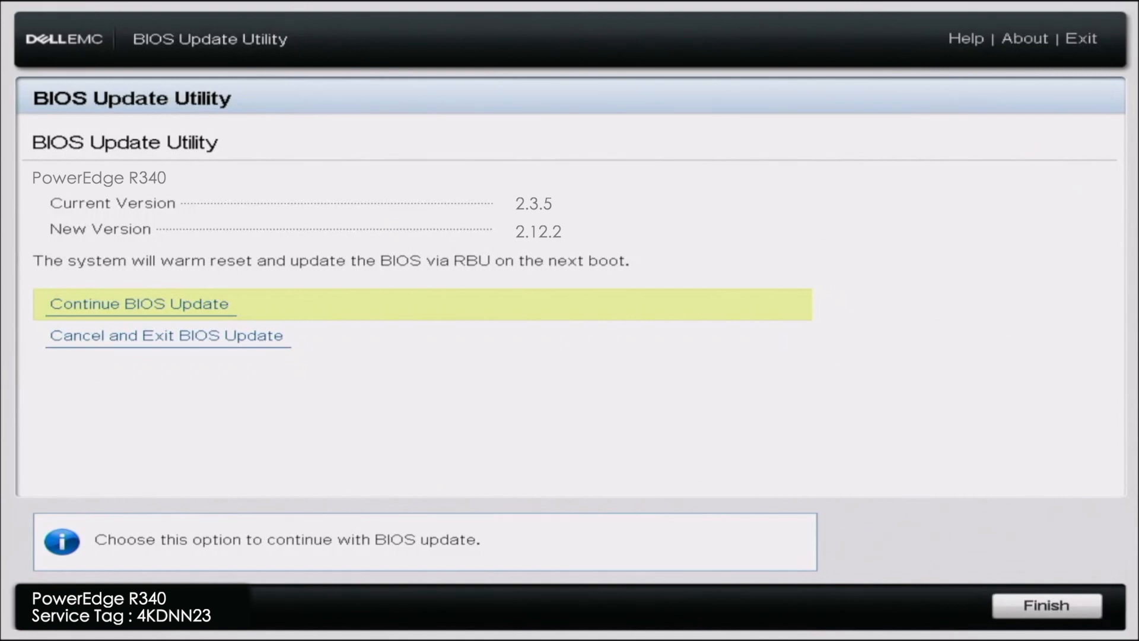
Continue the BIOS update so the server warm resets and flashes to 2.12.2.
click(138, 303)
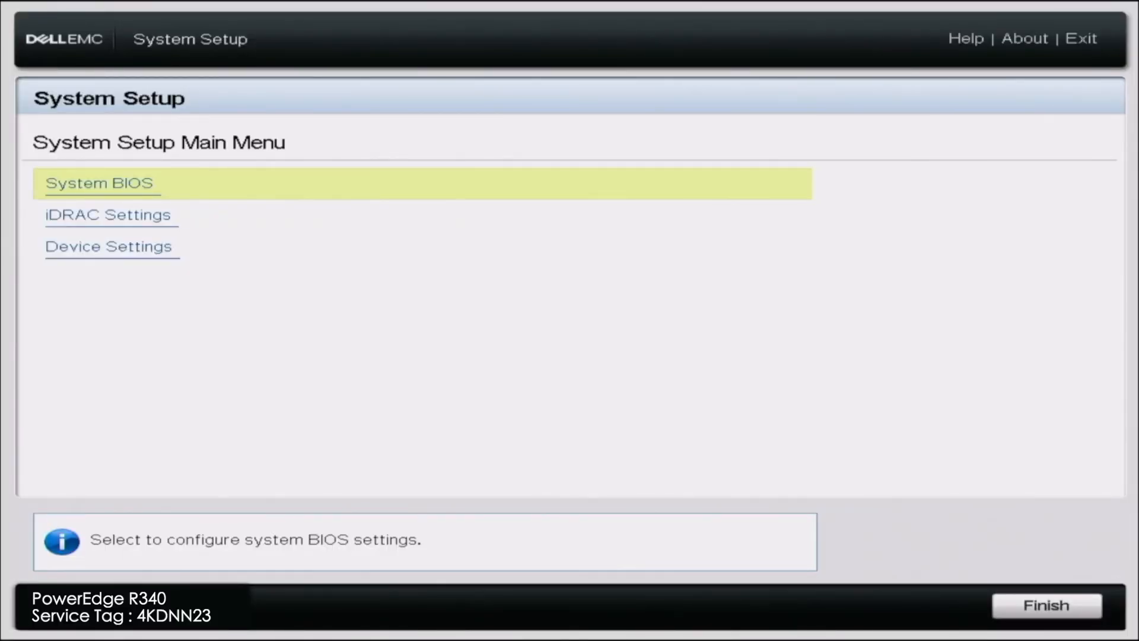
Check System Information under System BIOS confirming version 2.12.2.
click(101, 183)
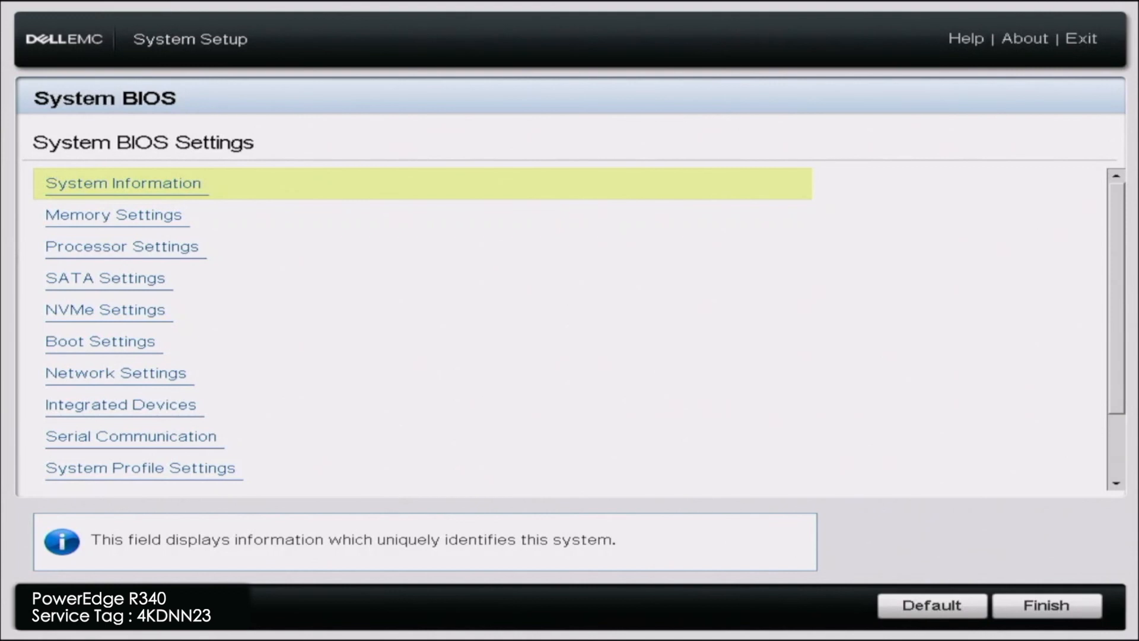
click(123, 183)
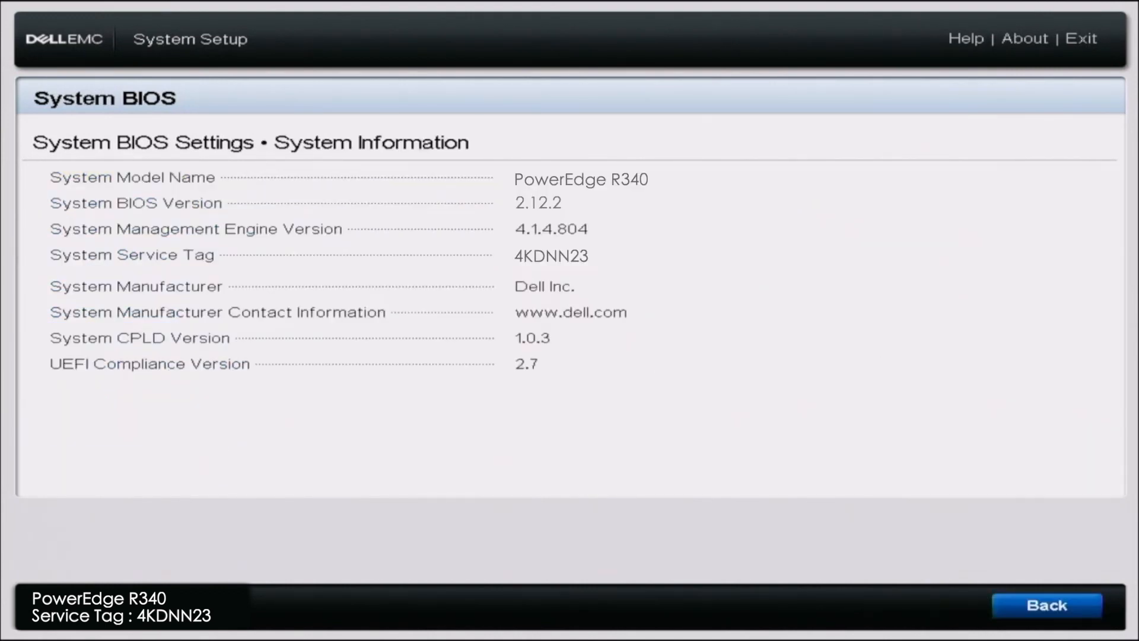